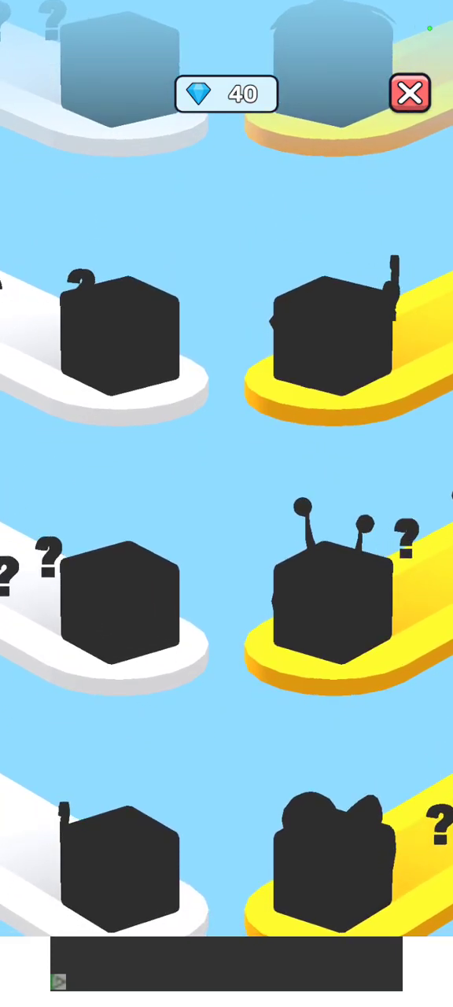
{"action": "scroll", "scroll_direction": "down", "scroll_amount": 3}
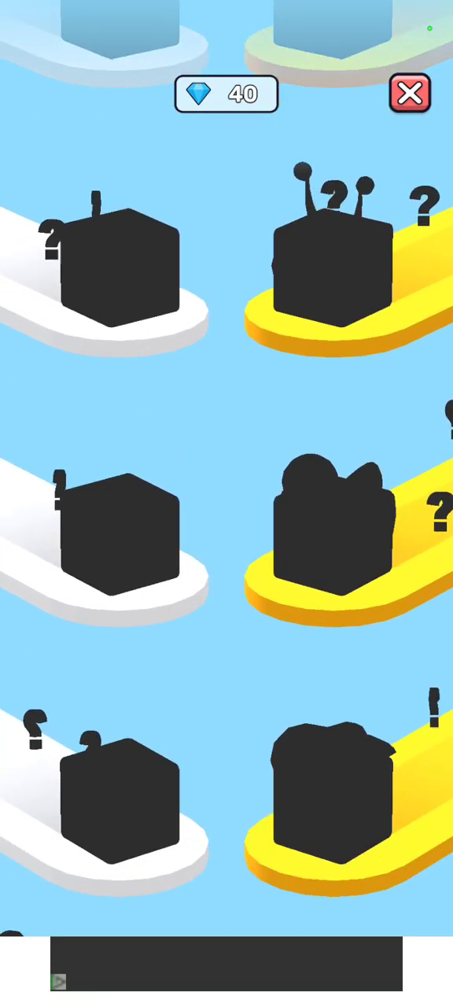
{"action": "scroll", "scroll_direction": "down", "scroll_amount": 3}
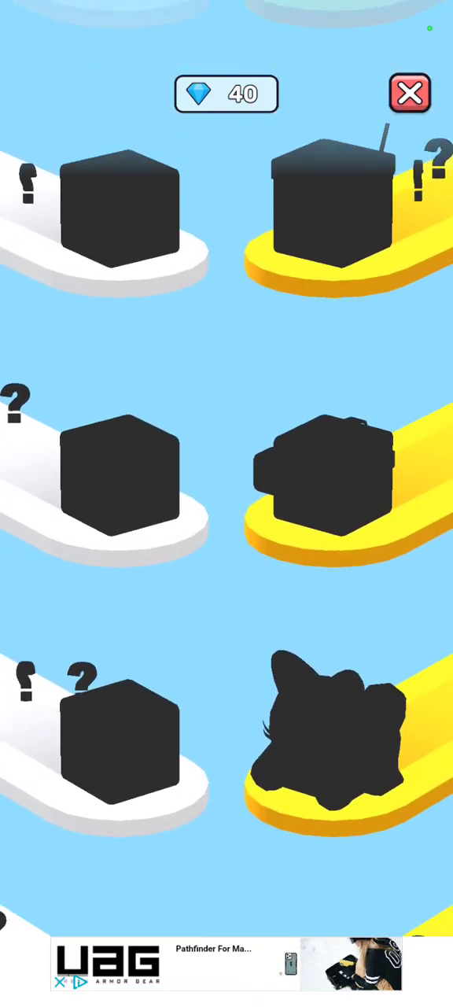
{"action": "scroll", "scroll_direction": "down", "scroll_amount": 3}
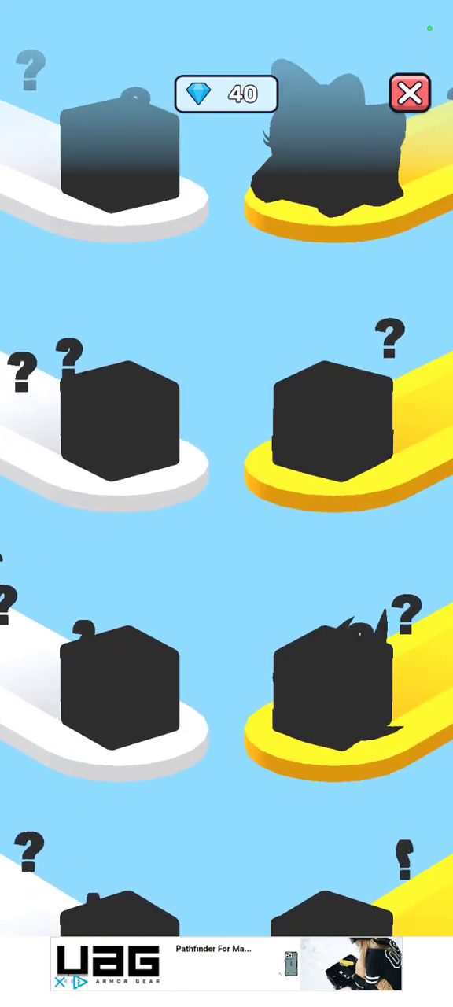
{"action": "scroll", "scroll_direction": "down", "scroll_amount": 3}
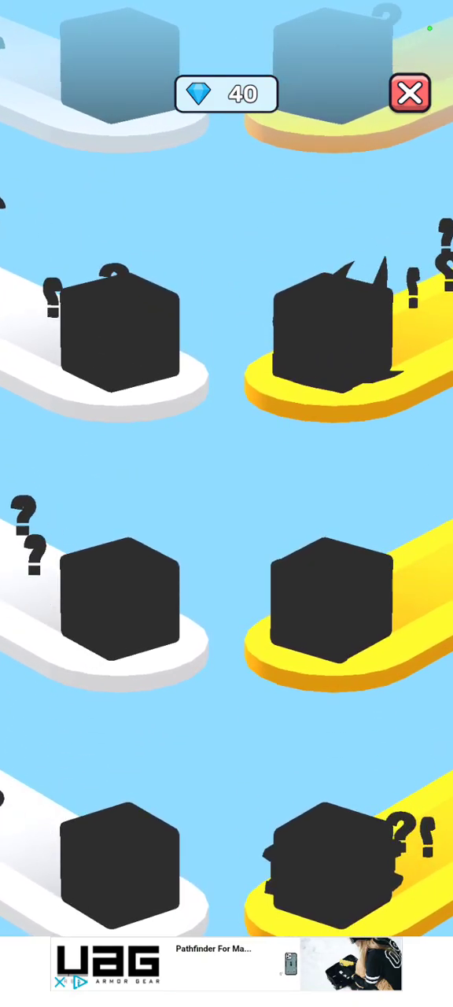